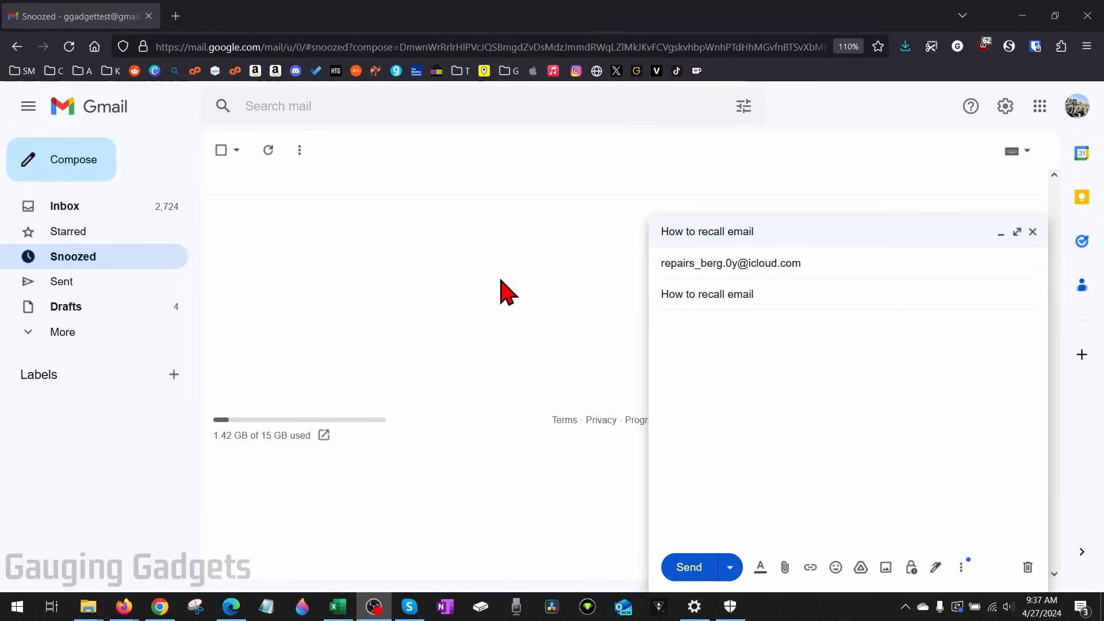
{"action": "mouse_move", "coordinate": [449, 293]}
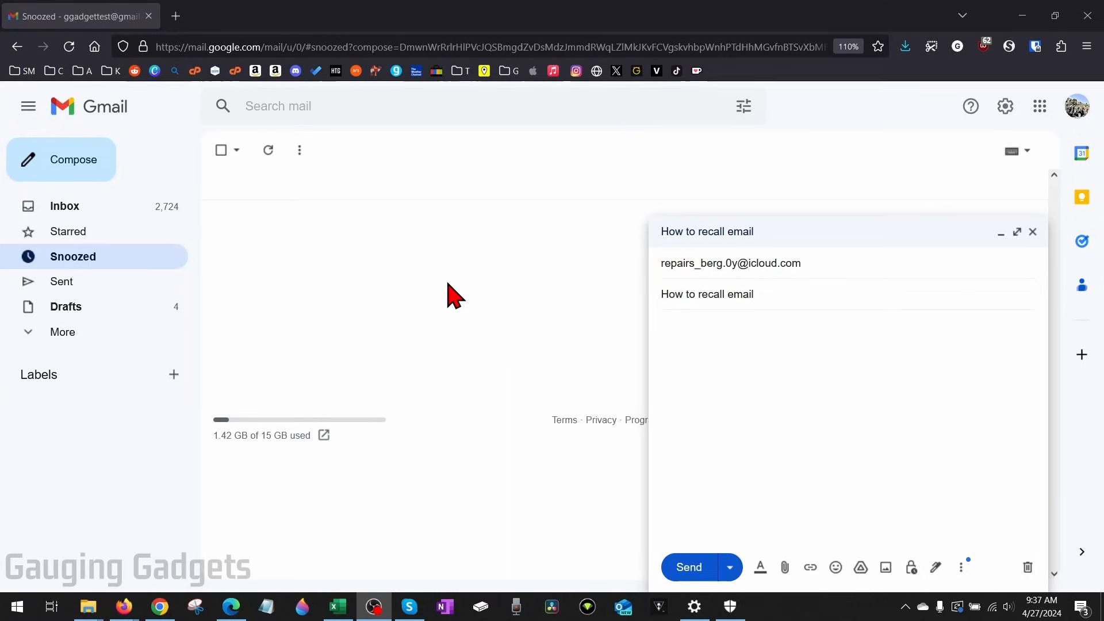
Send the email with subject 'recall email in gmail', then Undo it to reopen the draft.
{"action": "type", "text": "recall email in gmail"}
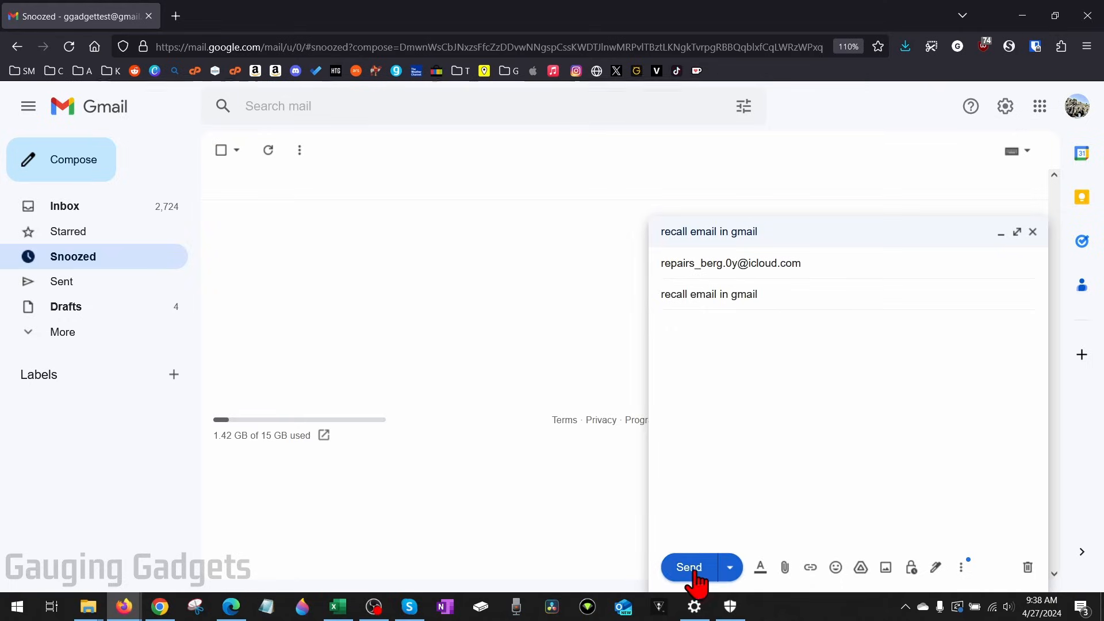
{"action": "left_click", "coordinate": [689, 567]}
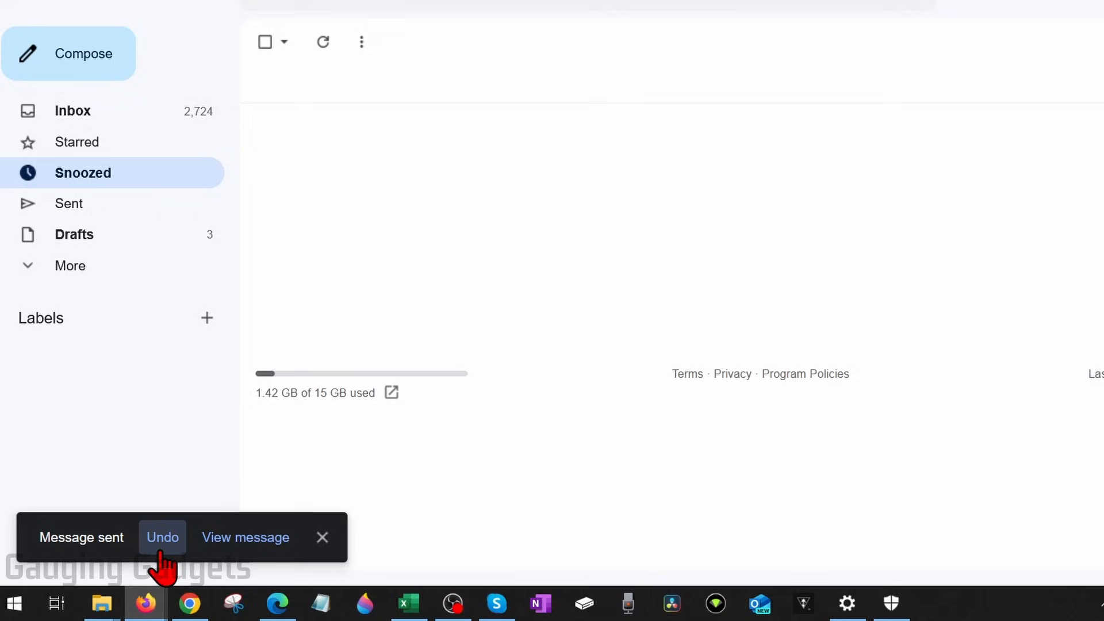
{"action": "left_click", "coordinate": [162, 537]}
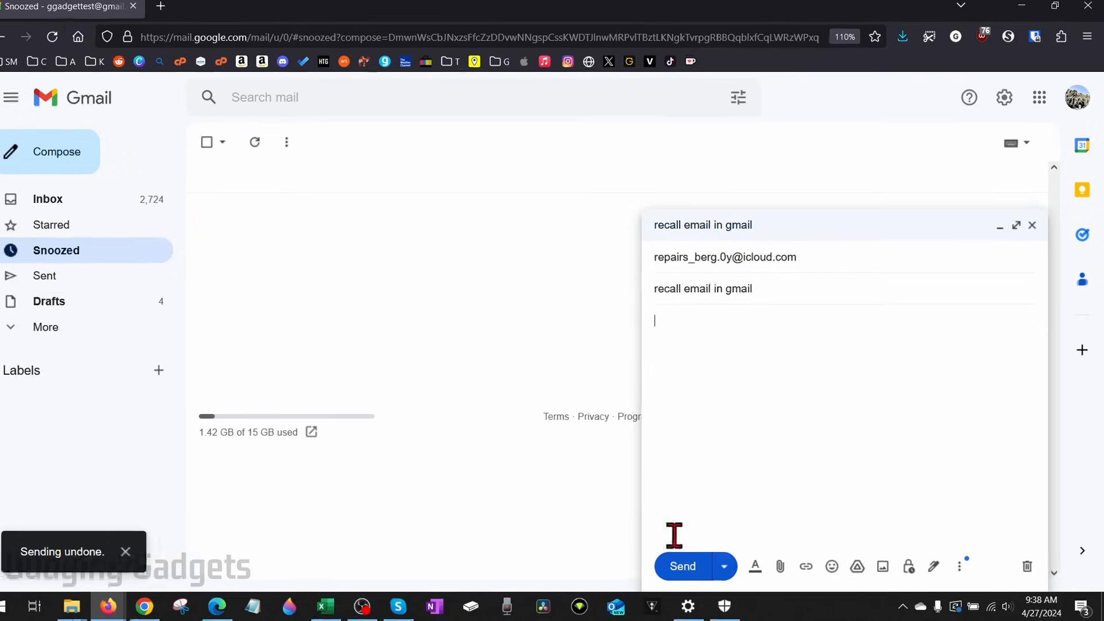
Resend the draft and attempt Undo after the 5-second window has expired, leaving it sent.
{"action": "left_click", "coordinate": [682, 565]}
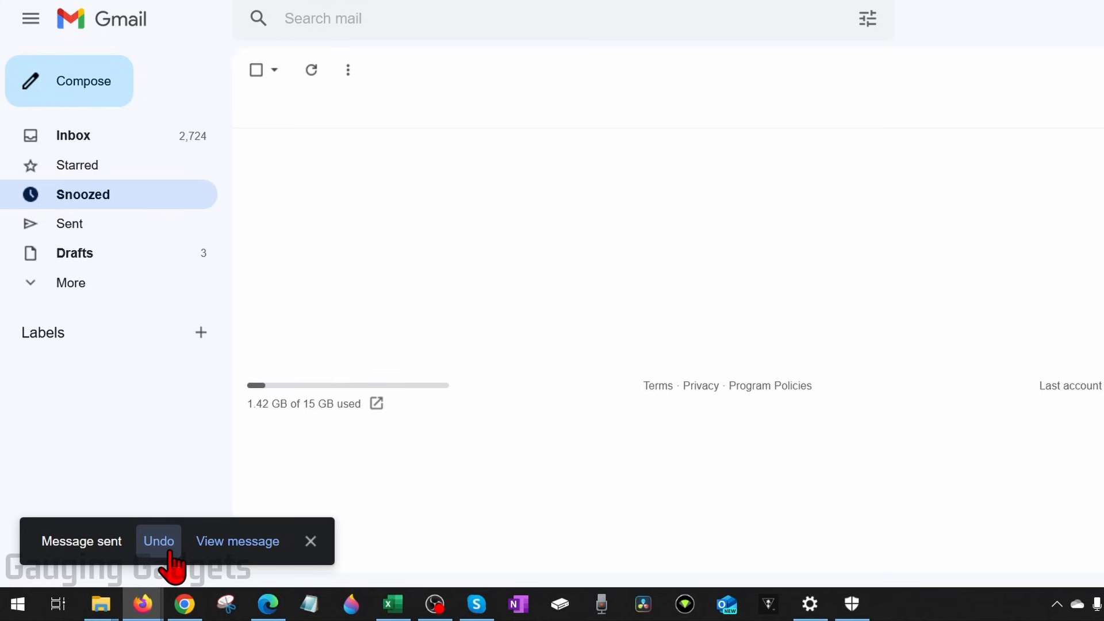
{"action": "left_click", "coordinate": [159, 541]}
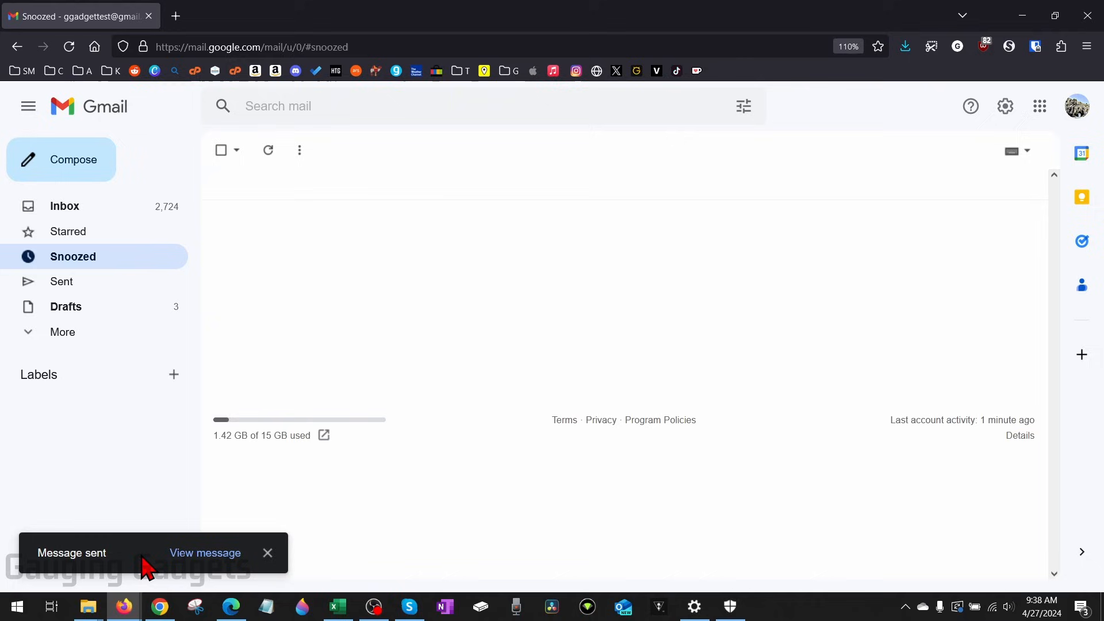
{"action": "mouse_move", "coordinate": [143, 566]}
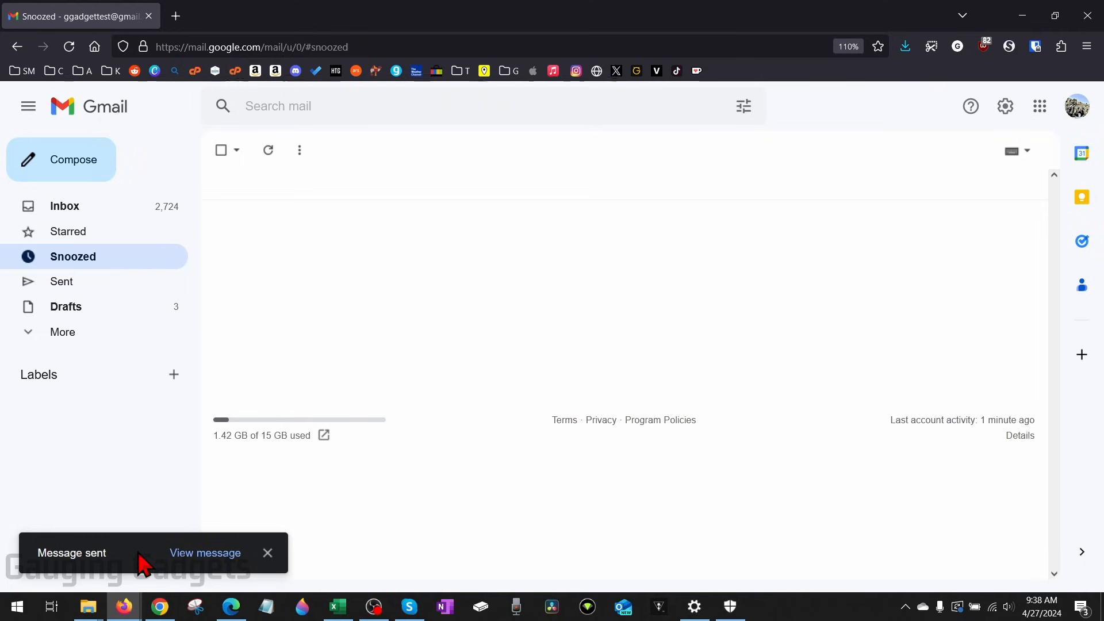
{"action": "mouse_move", "coordinate": [133, 572]}
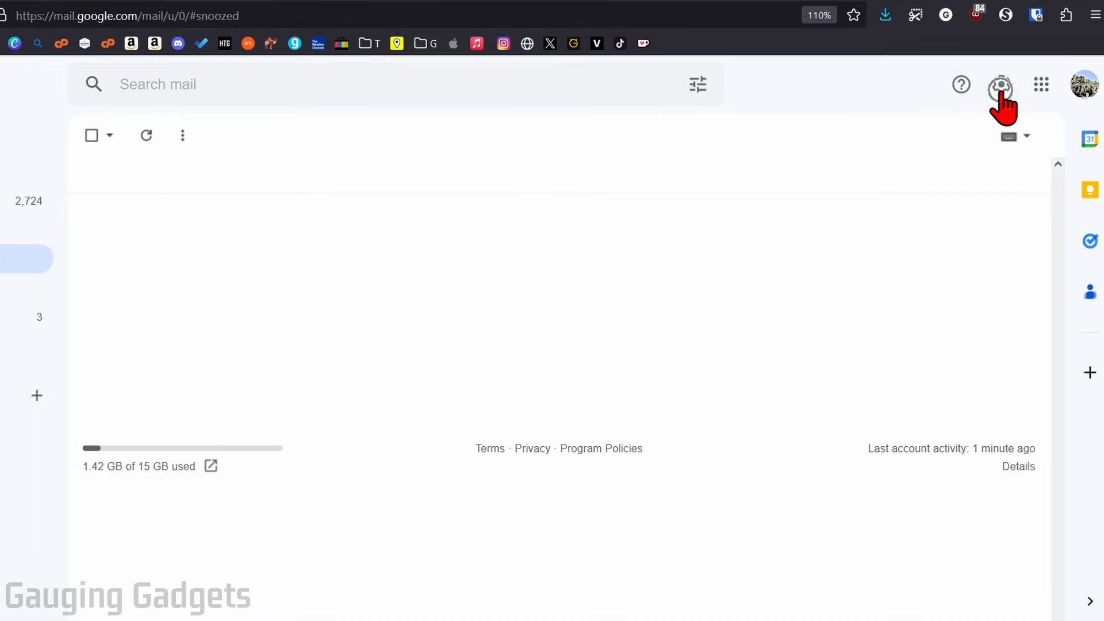
Set Gmail's Undo Send cancellation period to 30 seconds in the full settings page.
{"action": "left_click", "coordinate": [1000, 85]}
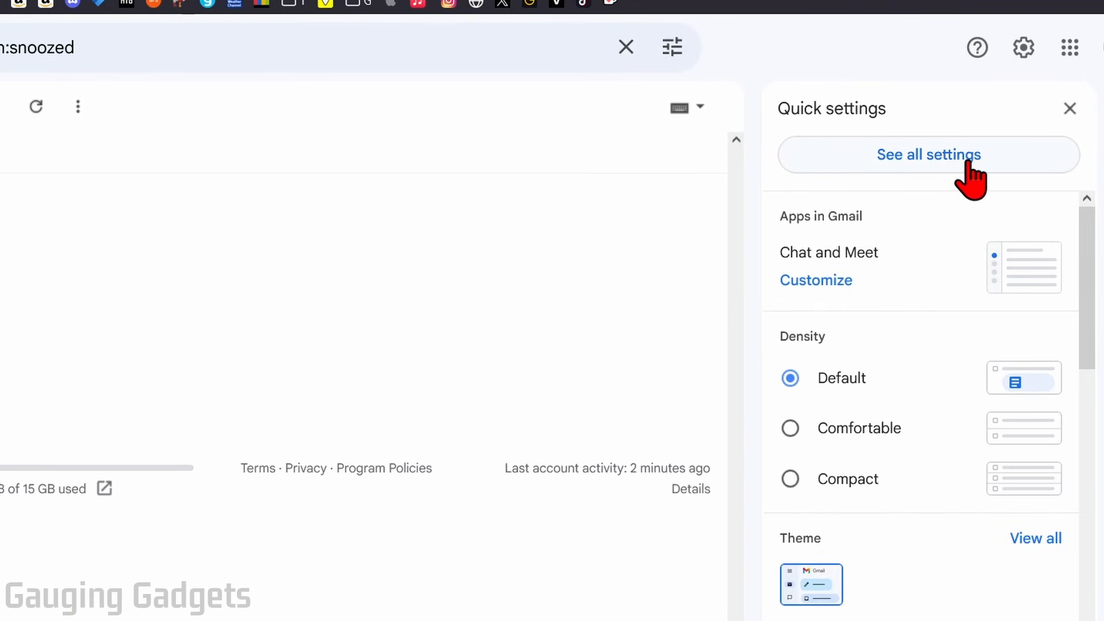
{"action": "left_click", "coordinate": [929, 154]}
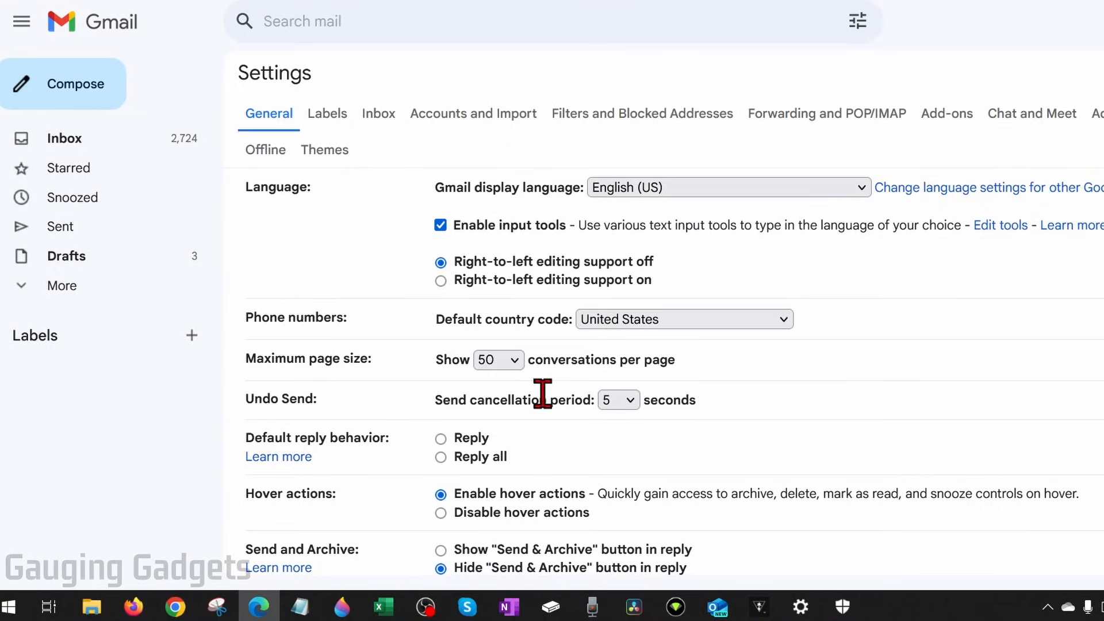
{"action": "left_click", "coordinate": [619, 400]}
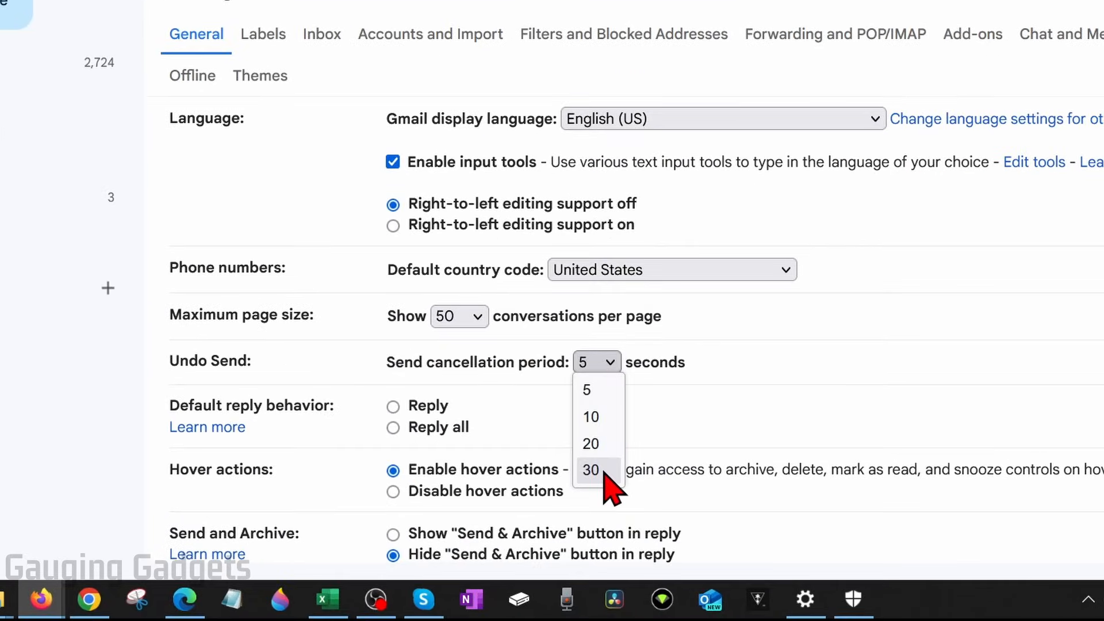
{"action": "left_click", "coordinate": [591, 471]}
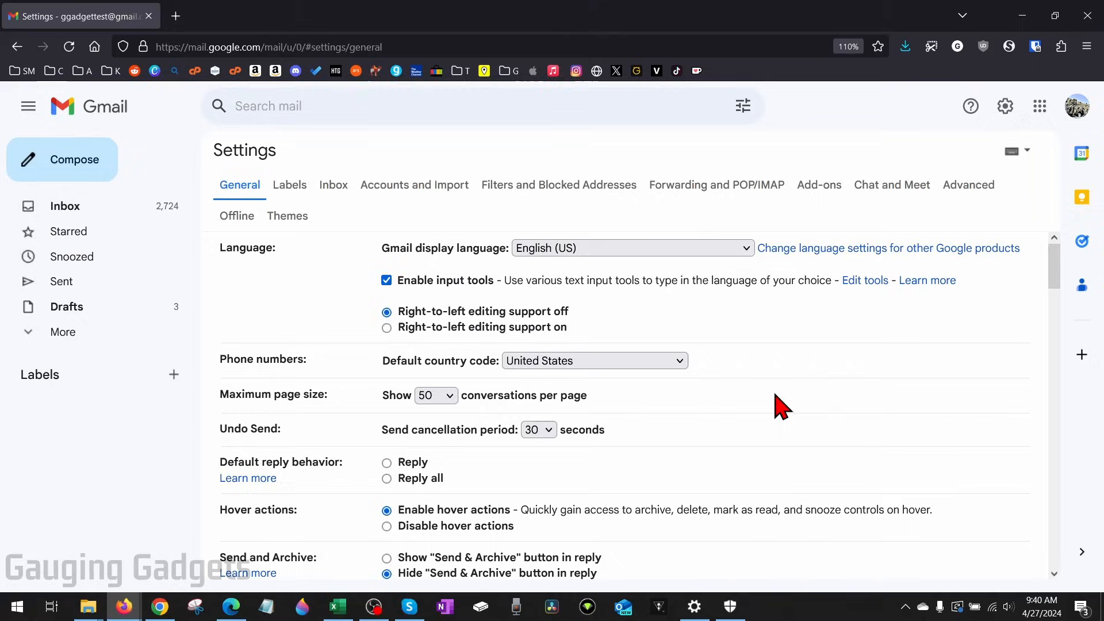
{"action": "scroll", "scroll_direction": "down", "scroll_amount": 3}
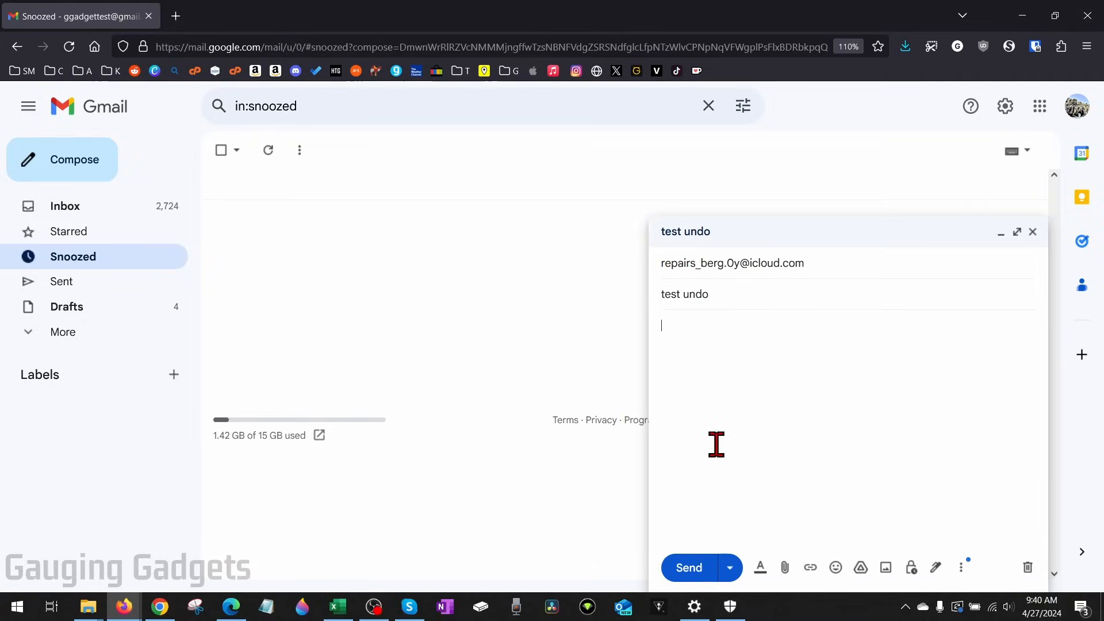
Send a 'test undo' email to try the longer recall window.
{"action": "left_click", "coordinate": [689, 568]}
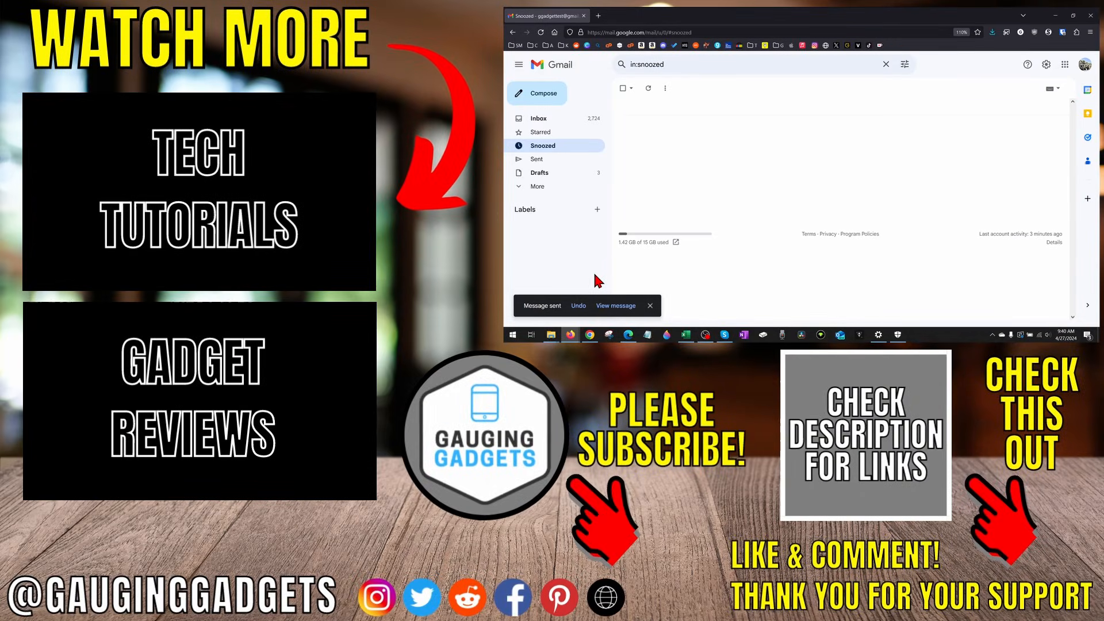
{"action": "mouse_move", "coordinate": [702, 279]}
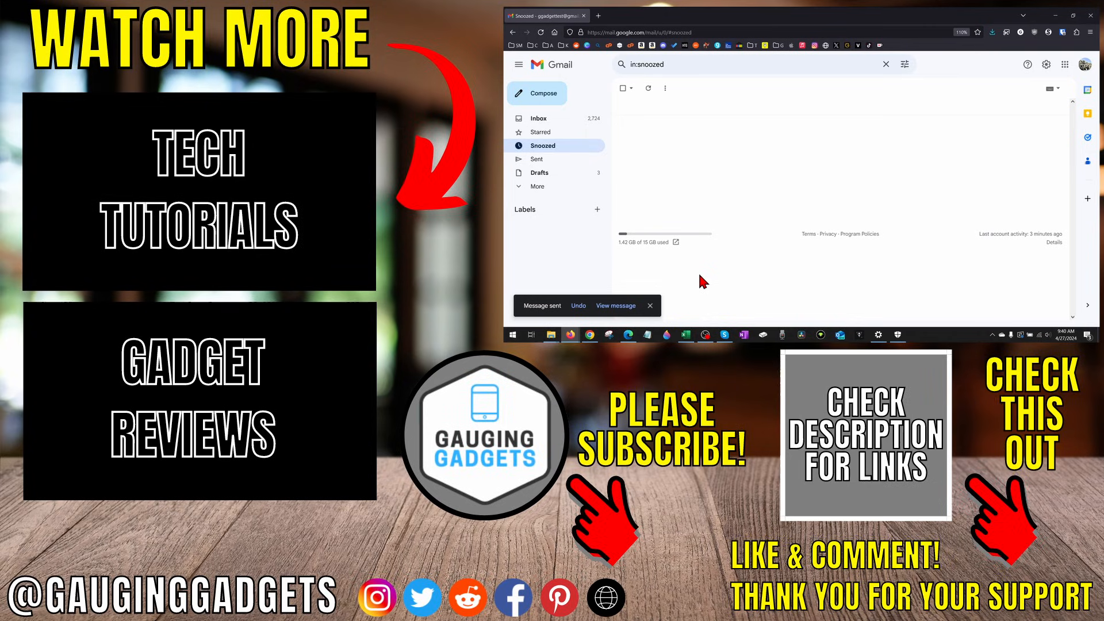
{"action": "mouse_move", "coordinate": [731, 267]}
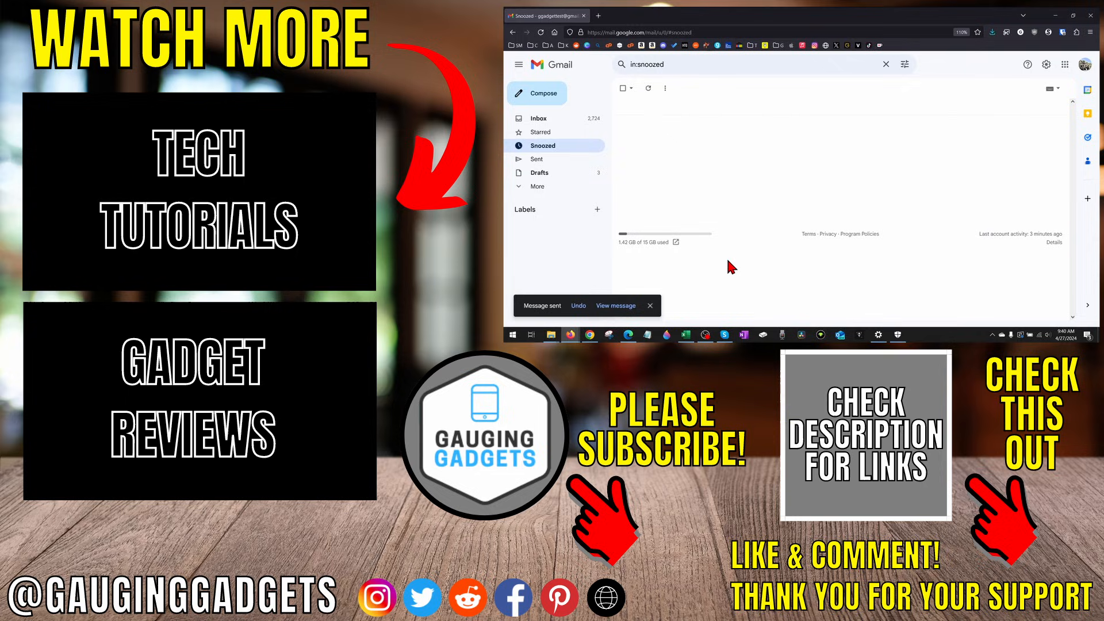
{"action": "mouse_move", "coordinate": [734, 262]}
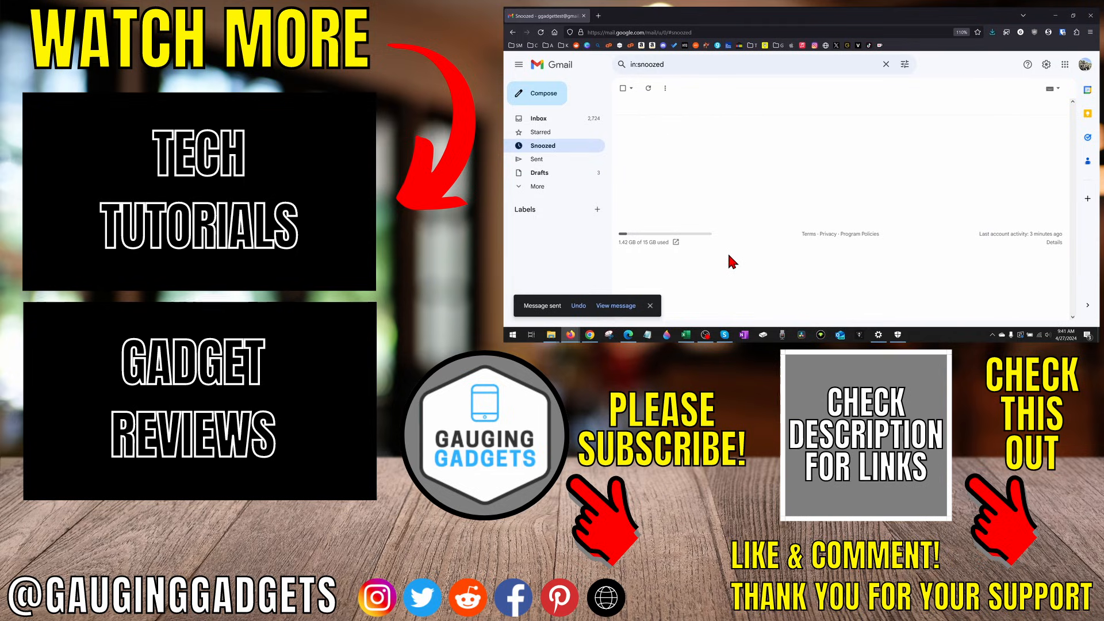
{"action": "mouse_move", "coordinate": [738, 256]}
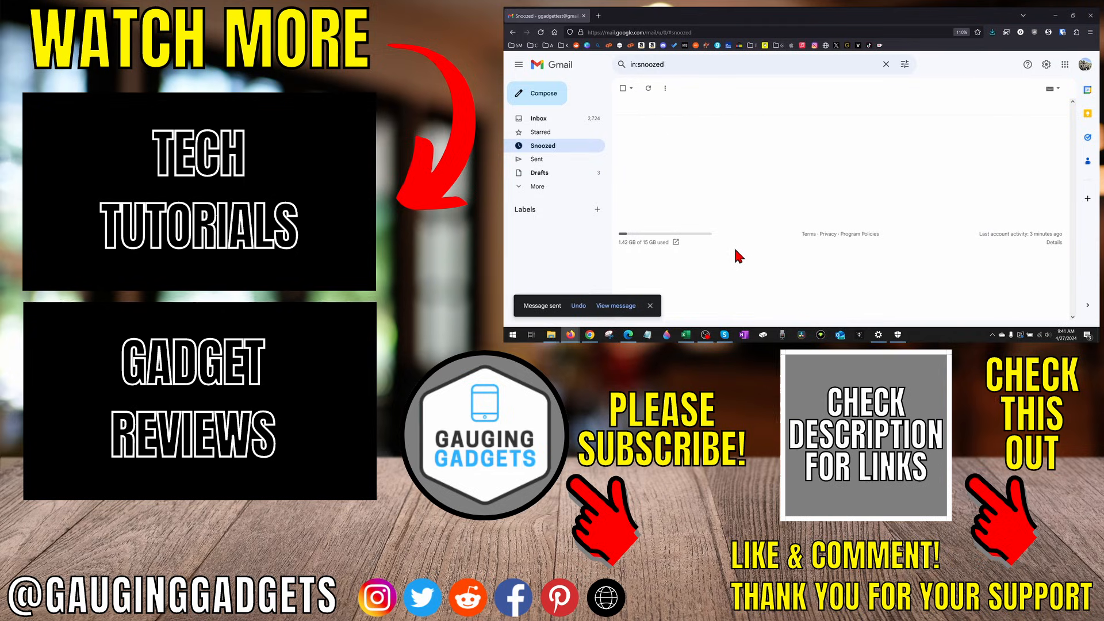